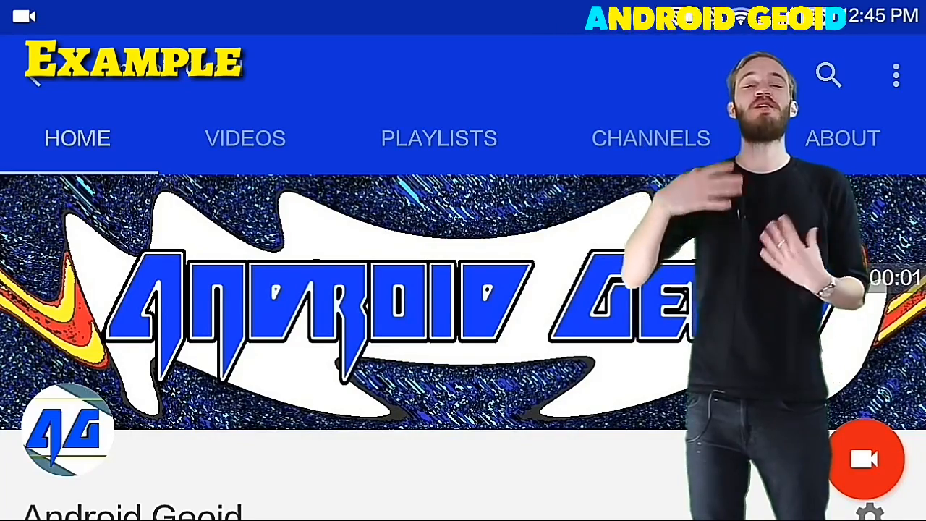
Add the building-on-lawn photo from Download as a ~14.6 s base clip with its crop confirmed.
{"action": "scroll", "scroll_direction": "down", "scroll_amount": 3}
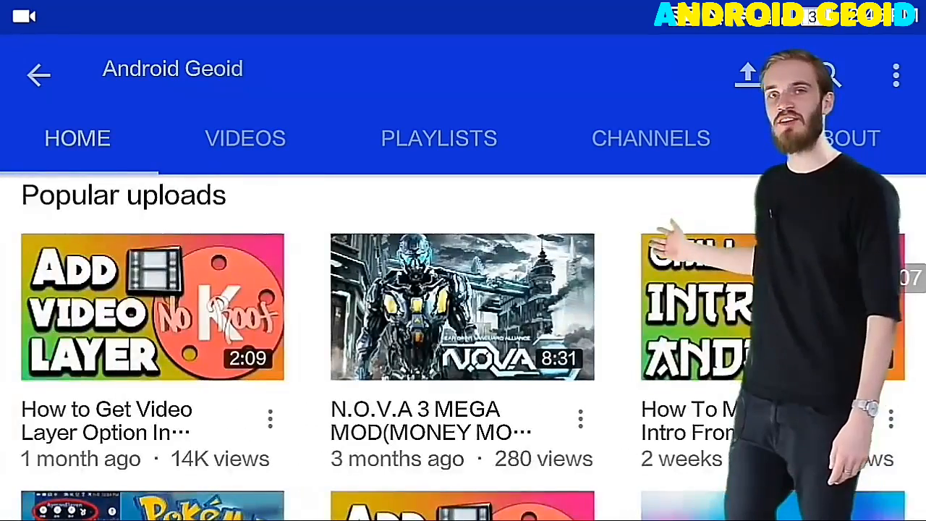
{"action": "scroll", "scroll_direction": "down", "scroll_amount": 3}
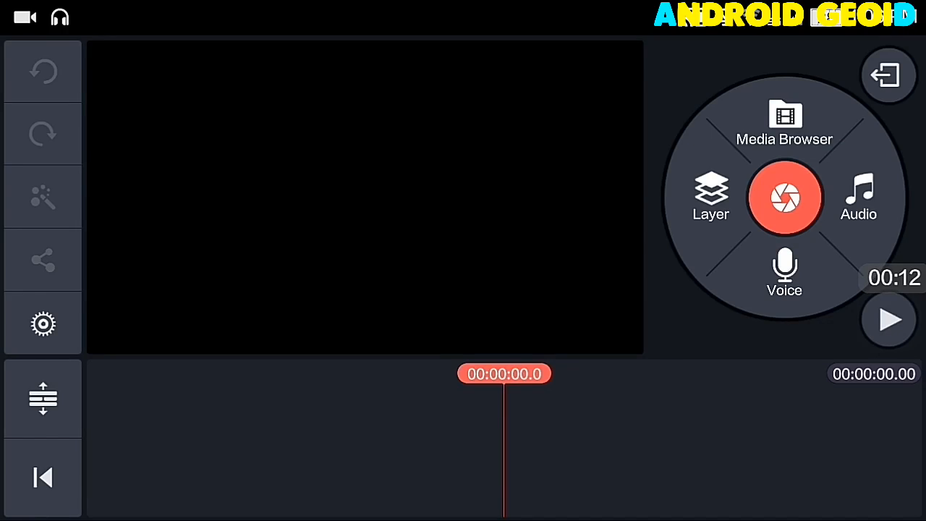
{"action": "left_click", "coordinate": [711, 196]}
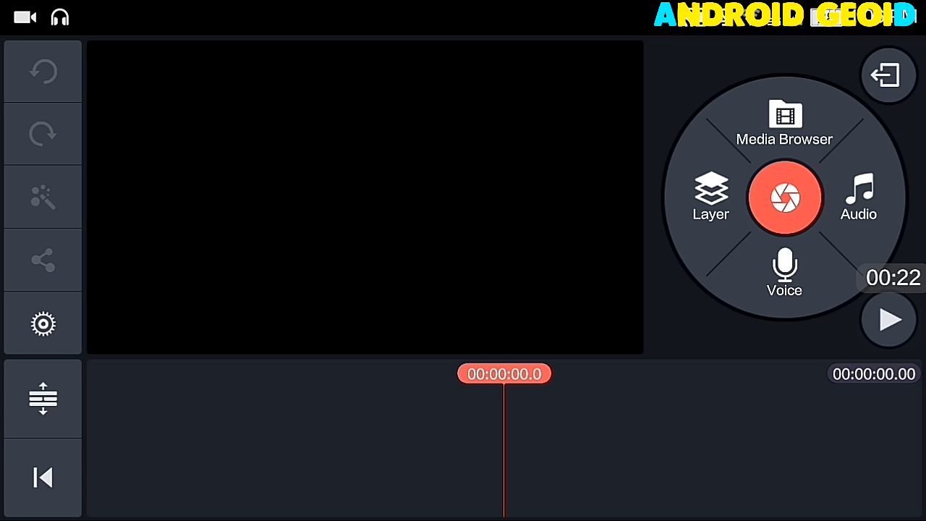
{"action": "left_click", "coordinate": [784, 128]}
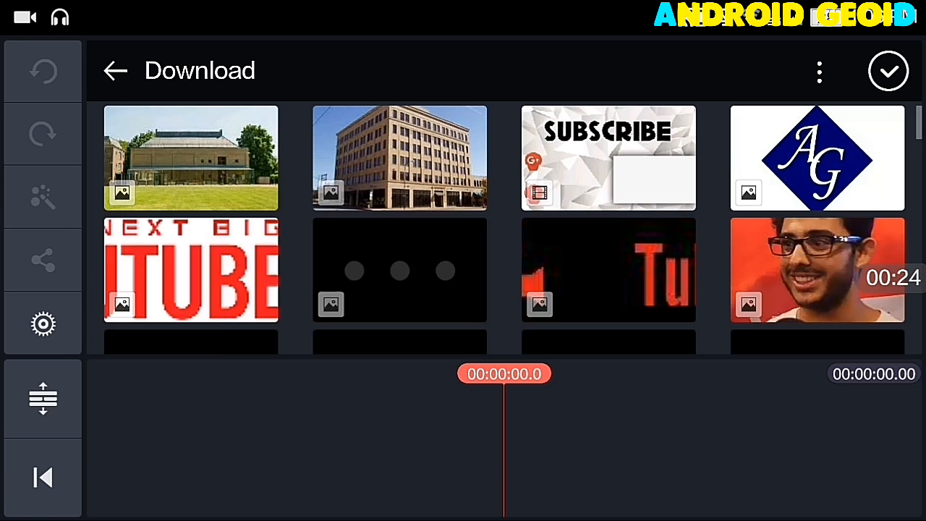
{"action": "left_click", "coordinate": [191, 158]}
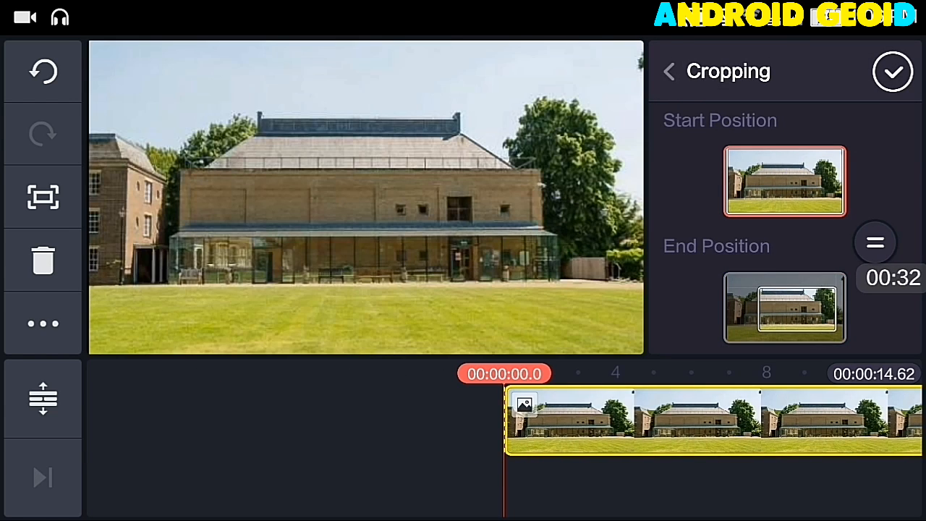
{"action": "left_click", "coordinate": [784, 307]}
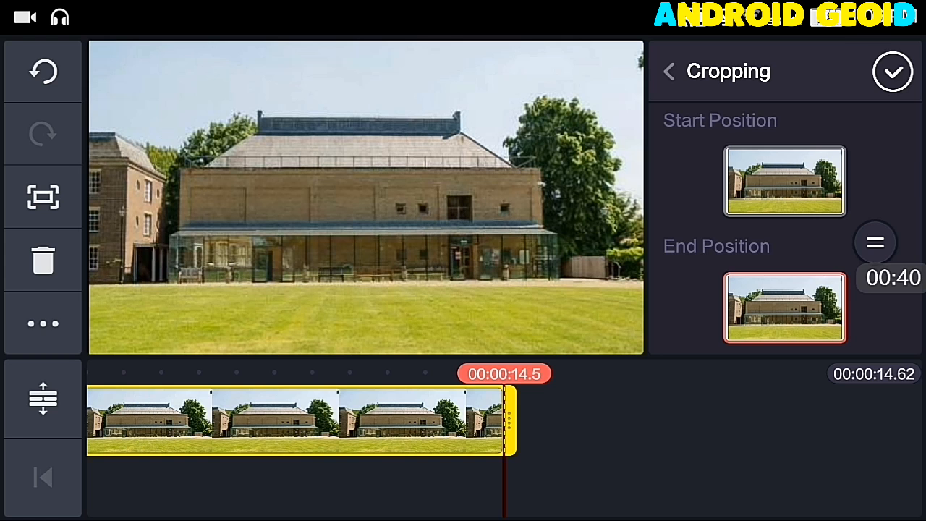
{"action": "left_click", "coordinate": [893, 73]}
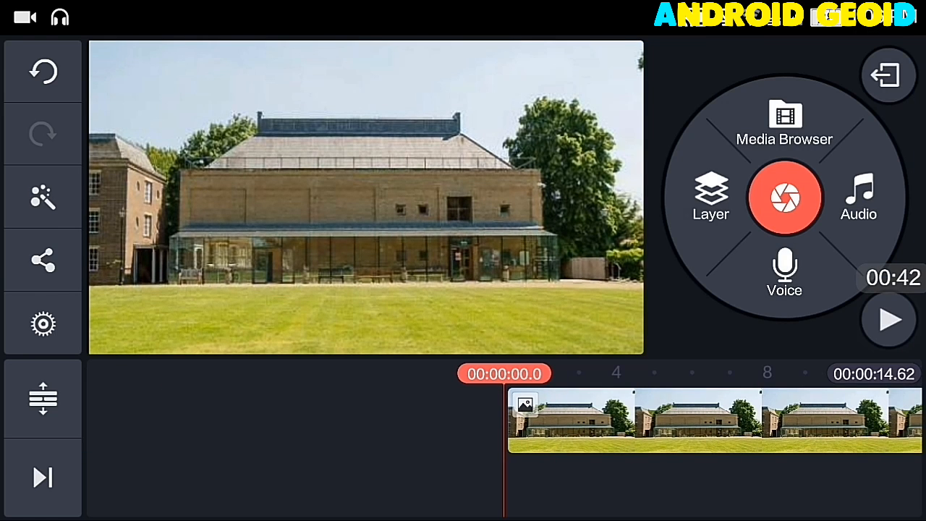
Layer Tiger#2-Green Screen.mp4 as media over the building photo.
{"action": "left_click", "coordinate": [784, 123]}
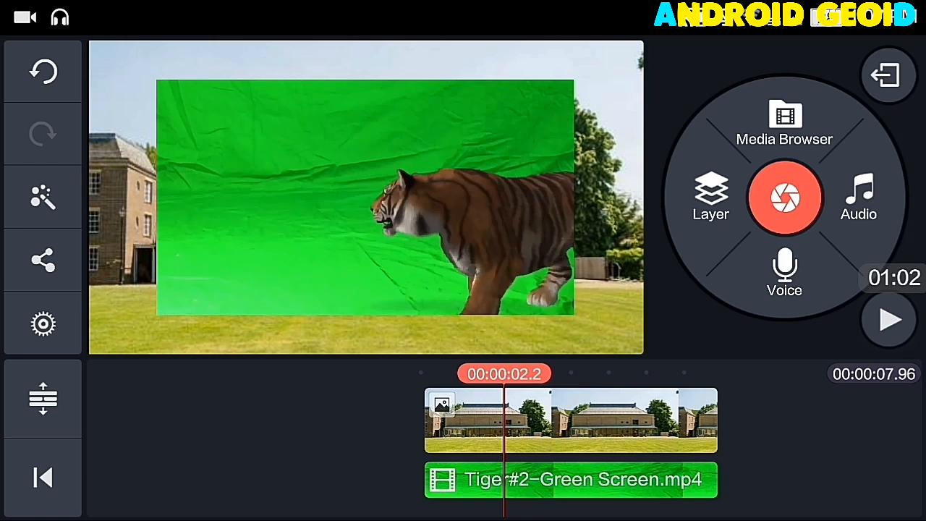
Enable Chroma Key on the tiger layer and adjust the key colour so the green vanishes.
{"action": "left_click", "coordinate": [570, 479]}
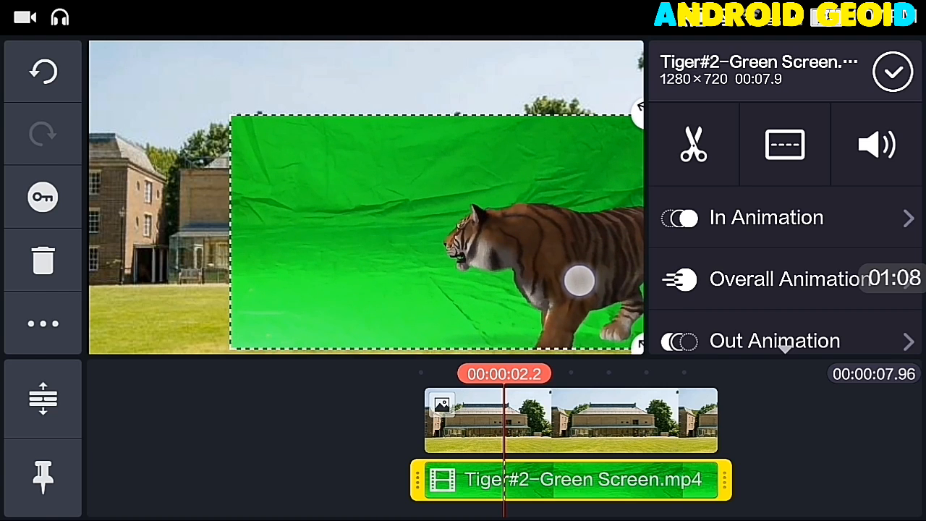
{"action": "scroll", "scroll_direction": "down", "scroll_amount": 3}
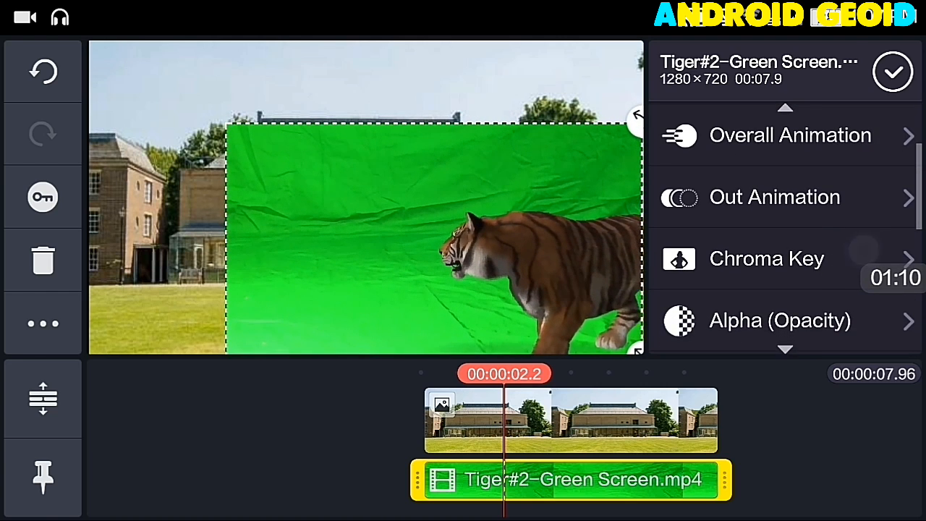
{"action": "left_click", "coordinate": [768, 257]}
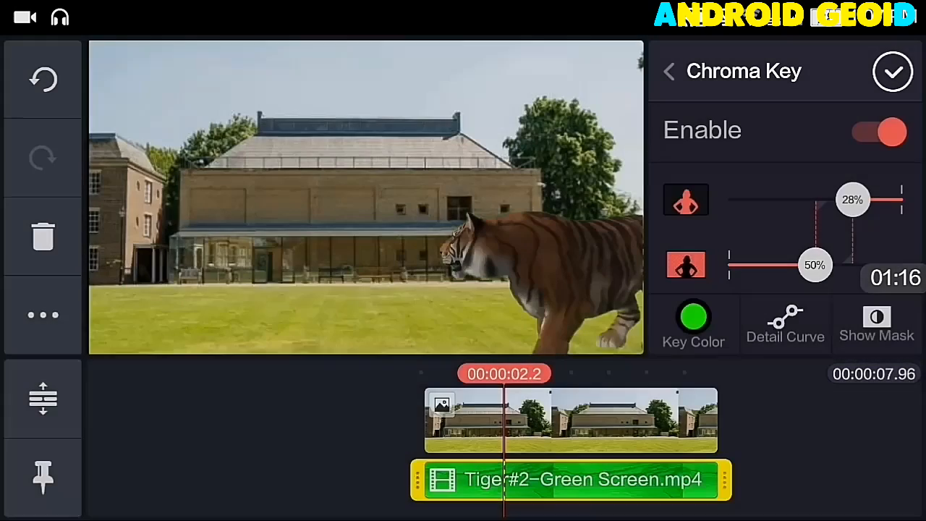
{"action": "left_click", "coordinate": [693, 315]}
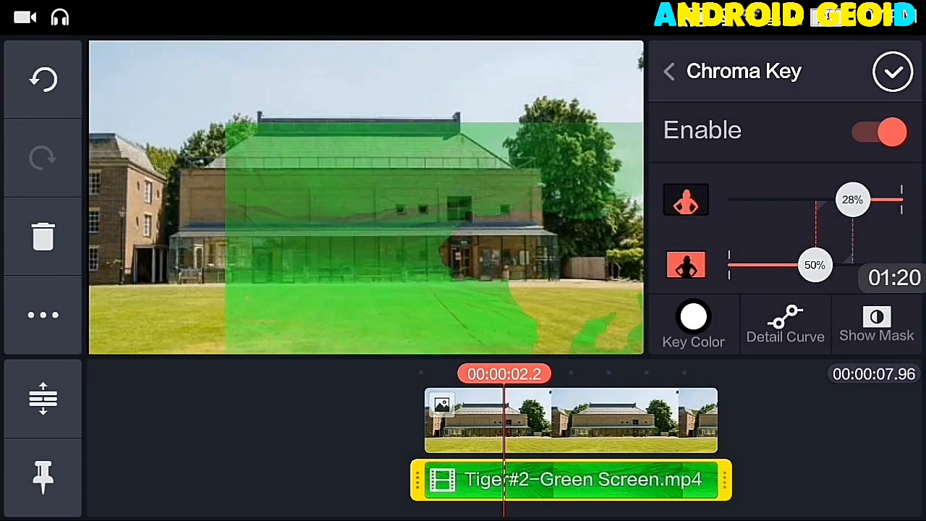
{"action": "left_click", "coordinate": [692, 315]}
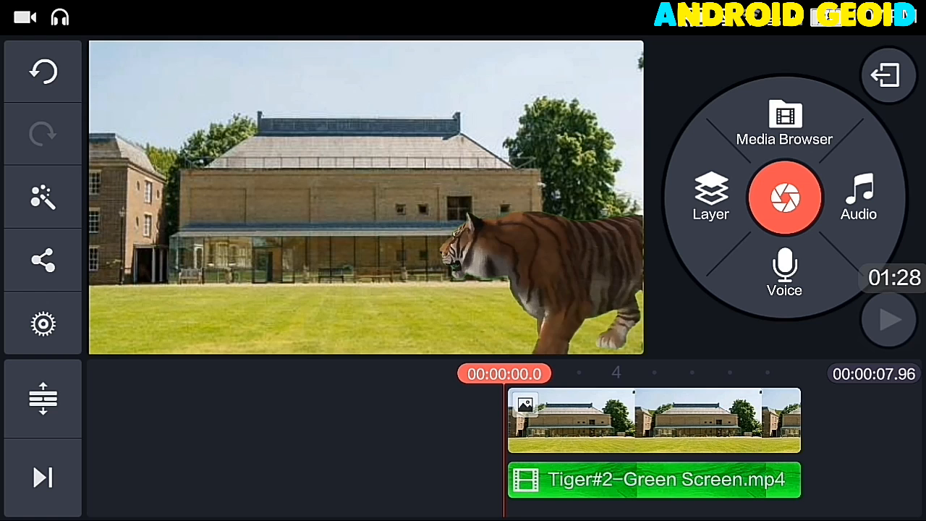
Play the composited clip, then choose Save Video to Gallery to show quality options.
{"action": "left_click", "coordinate": [888, 320]}
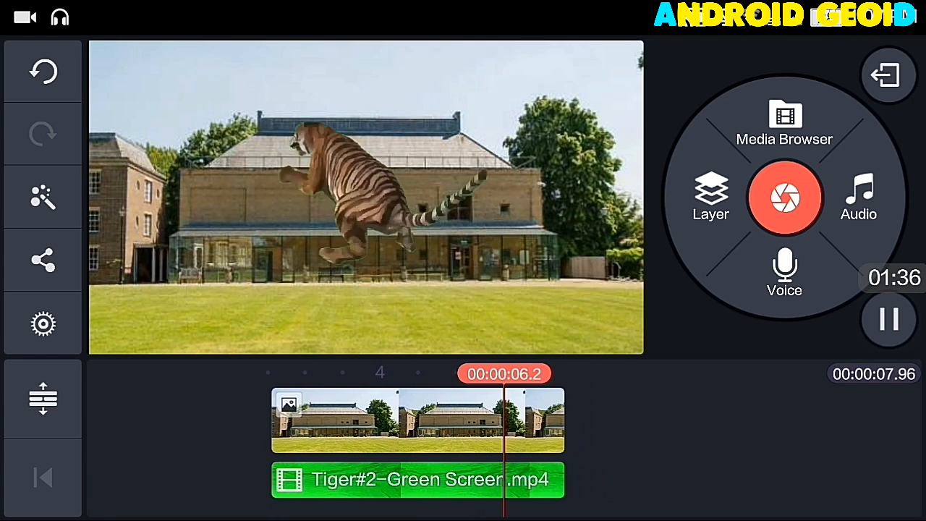
{"action": "left_click", "coordinate": [889, 320]}
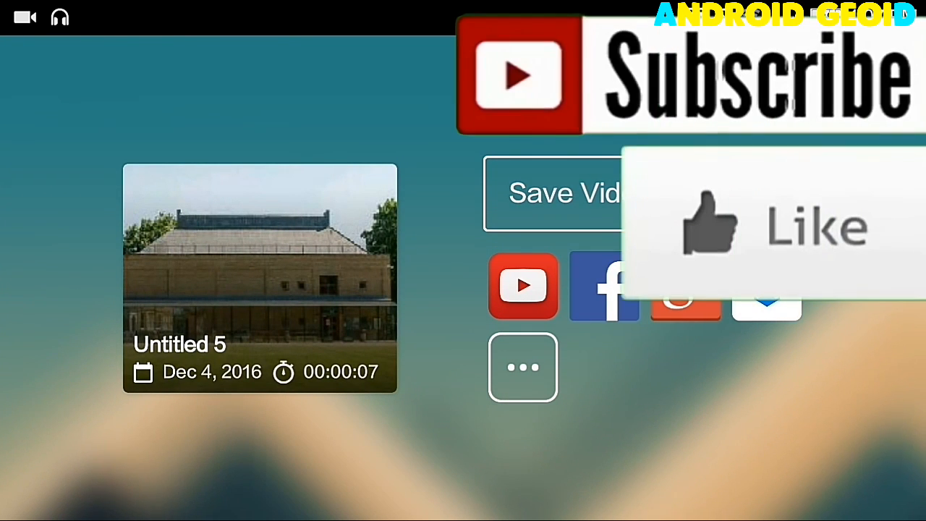
{"action": "left_click", "coordinate": [568, 194]}
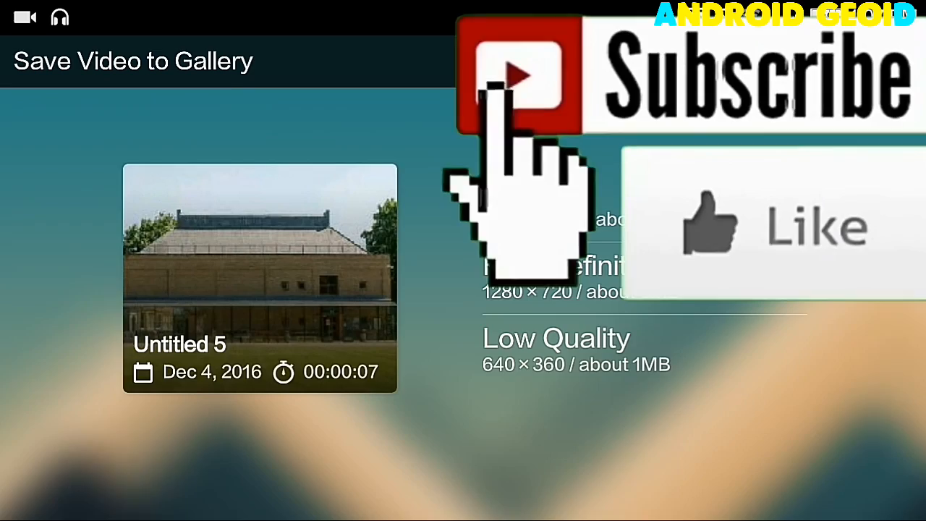